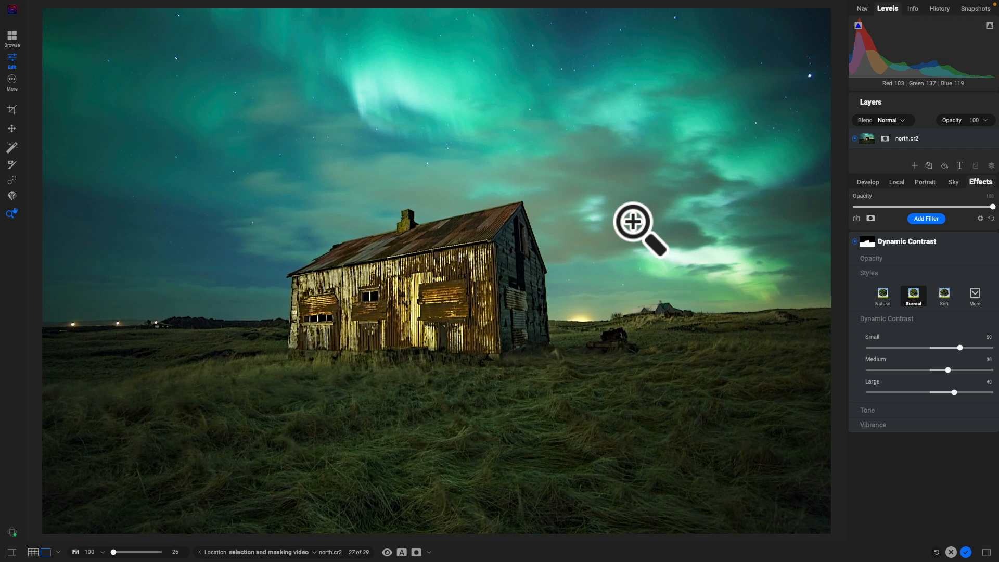
{"action": "mouse_move", "coordinate": [759, 219]}
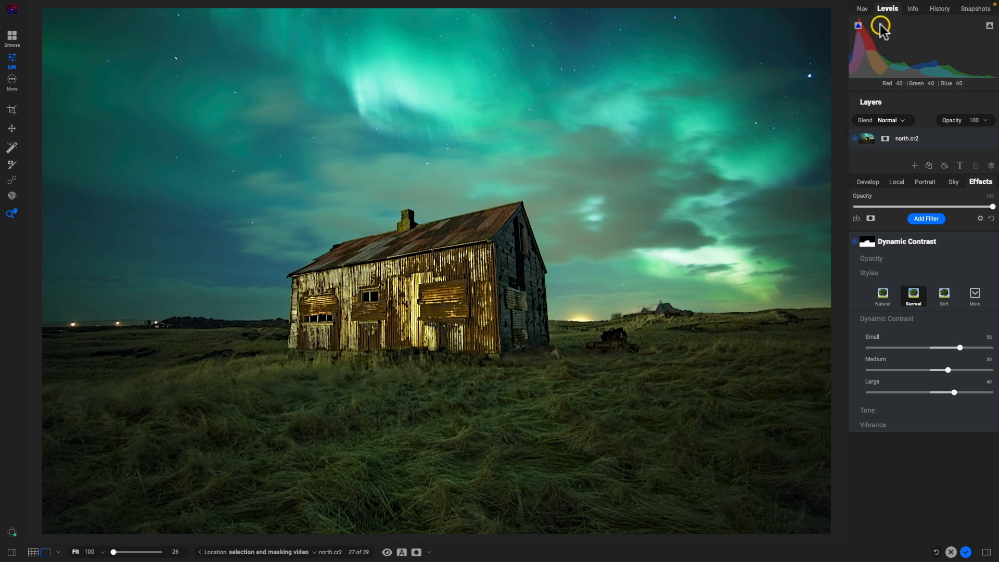
{"action": "mouse_move", "coordinate": [887, 13]}
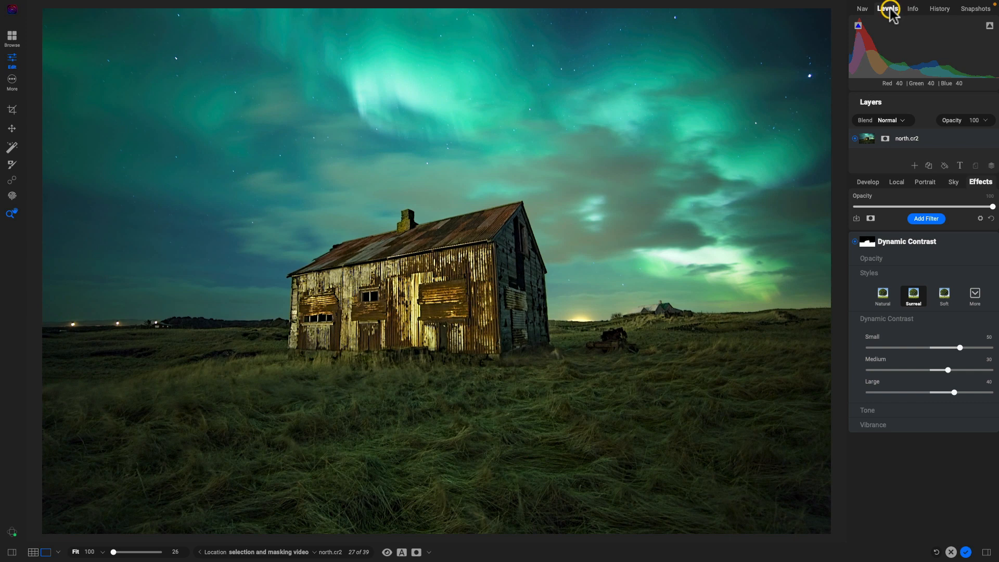
{"action": "mouse_move", "coordinate": [858, 26]}
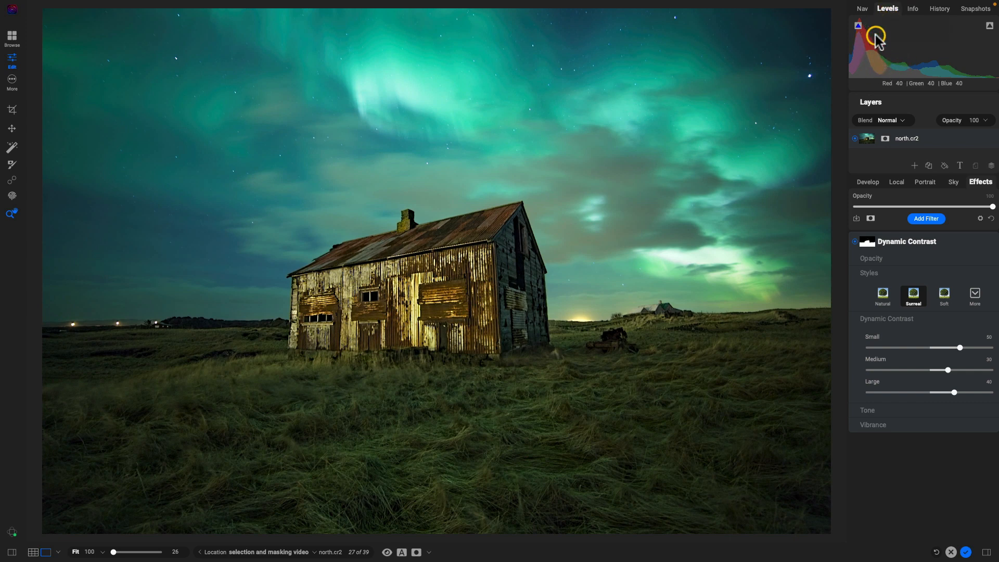
{"action": "mouse_move", "coordinate": [866, 68]}
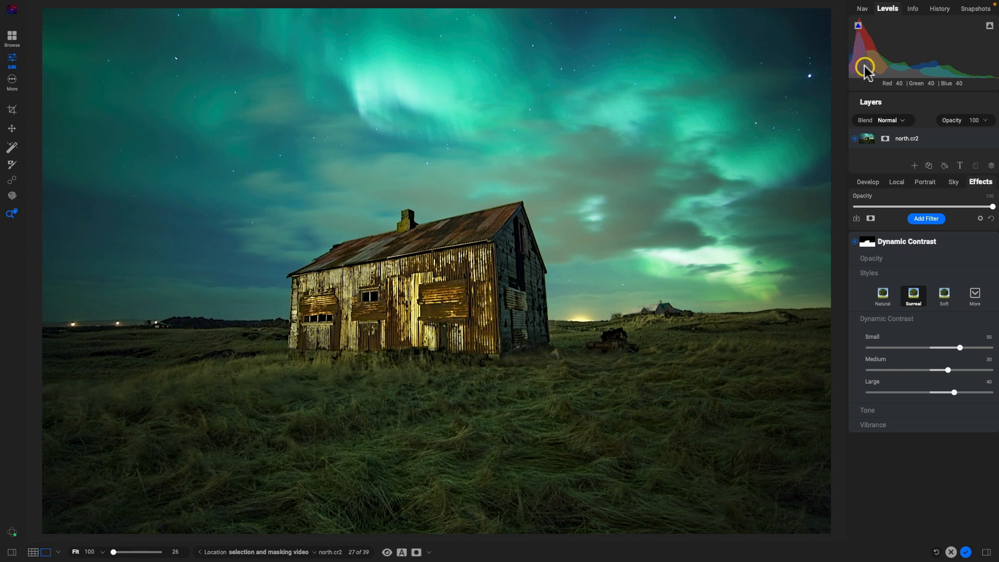
{"action": "mouse_move", "coordinate": [922, 68]}
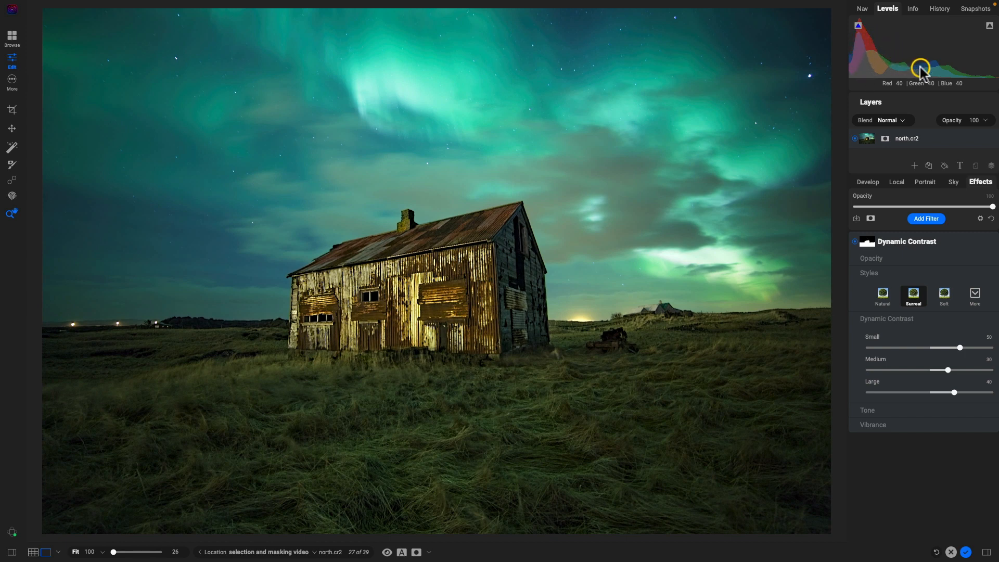
{"action": "mouse_move", "coordinate": [895, 58]}
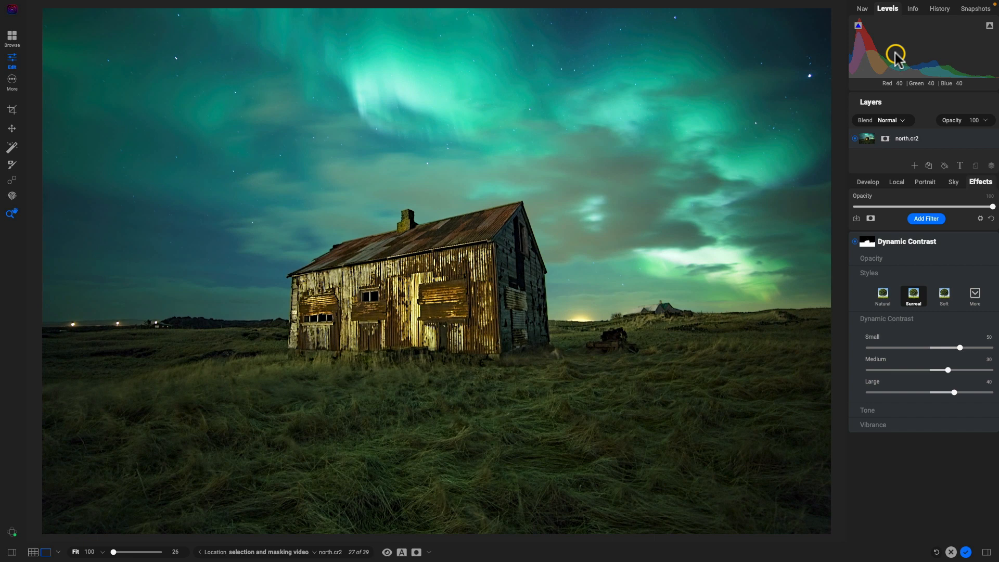
{"action": "mouse_move", "coordinate": [939, 105]}
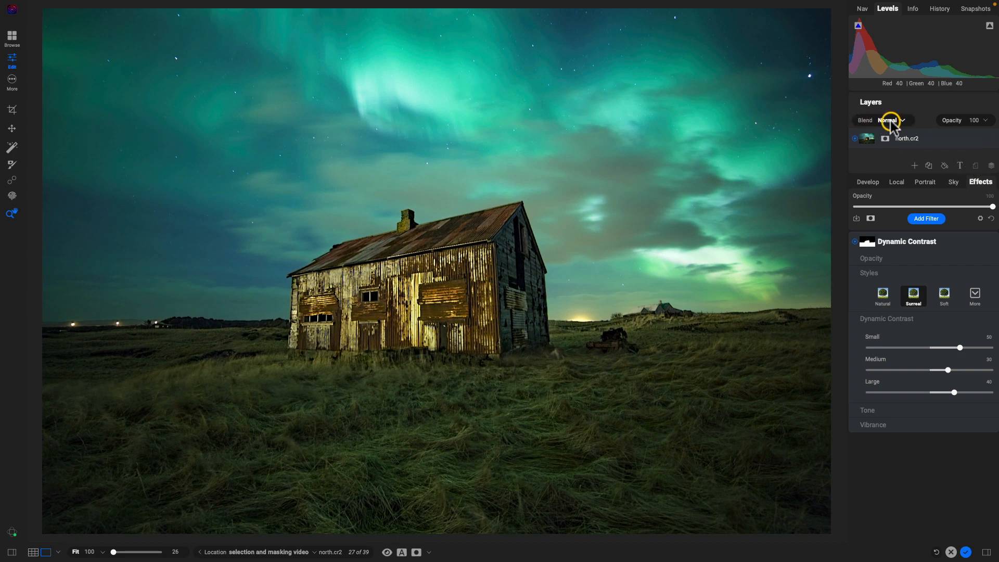
{"action": "mouse_move", "coordinate": [992, 103]}
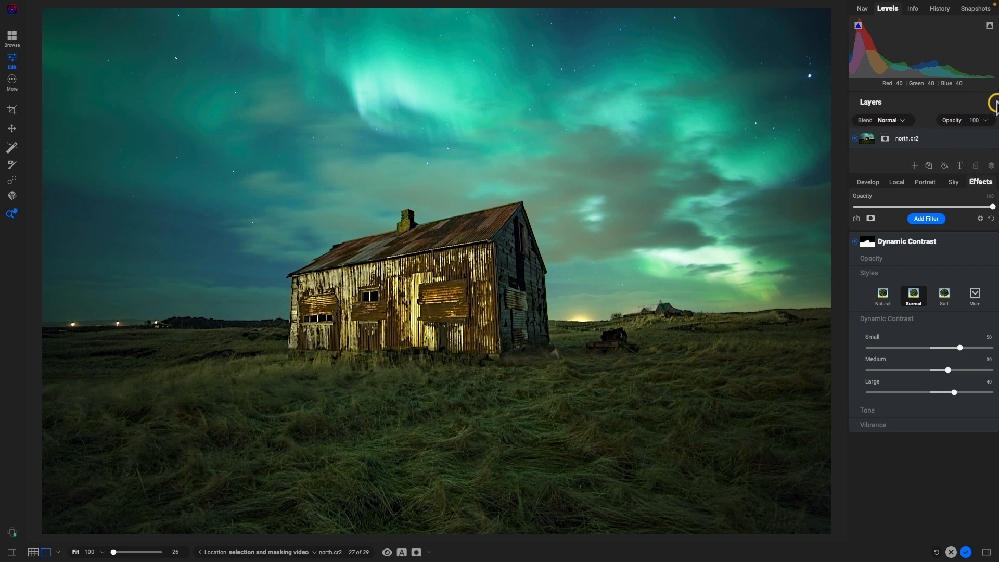
{"action": "mouse_move", "coordinate": [951, 120]}
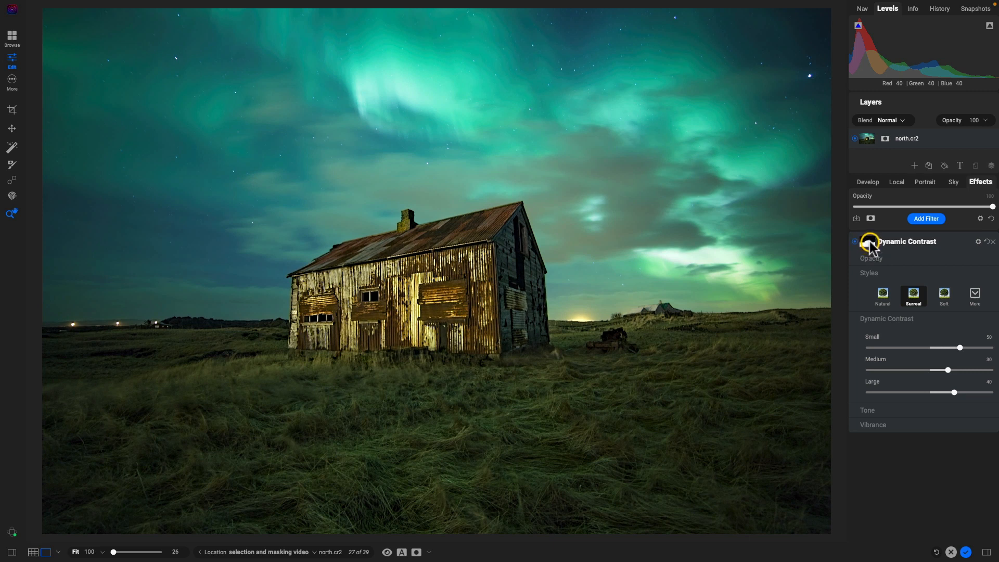
Show Dynamic Contrast's Properties with Global Settings and Color Range expanded, previewing Blending before returning to Masking
{"action": "left_click", "coordinate": [864, 245]}
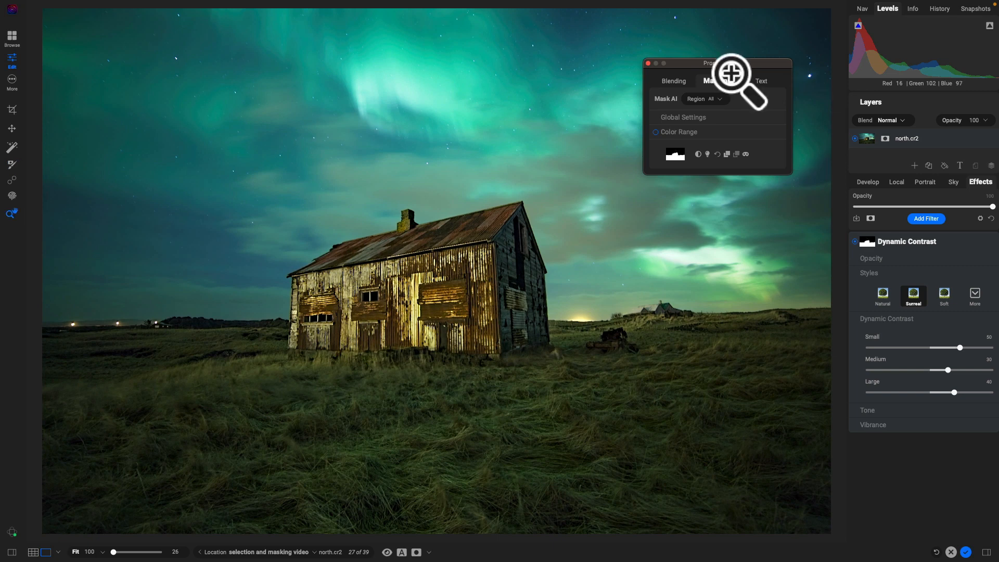
{"action": "mouse_move", "coordinate": [735, 99]}
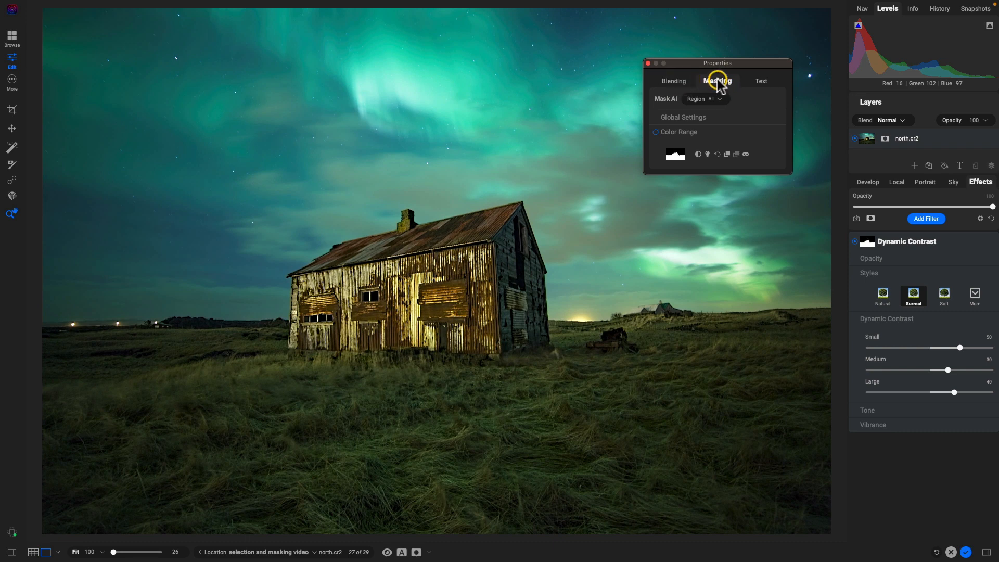
{"action": "mouse_move", "coordinate": [674, 82]}
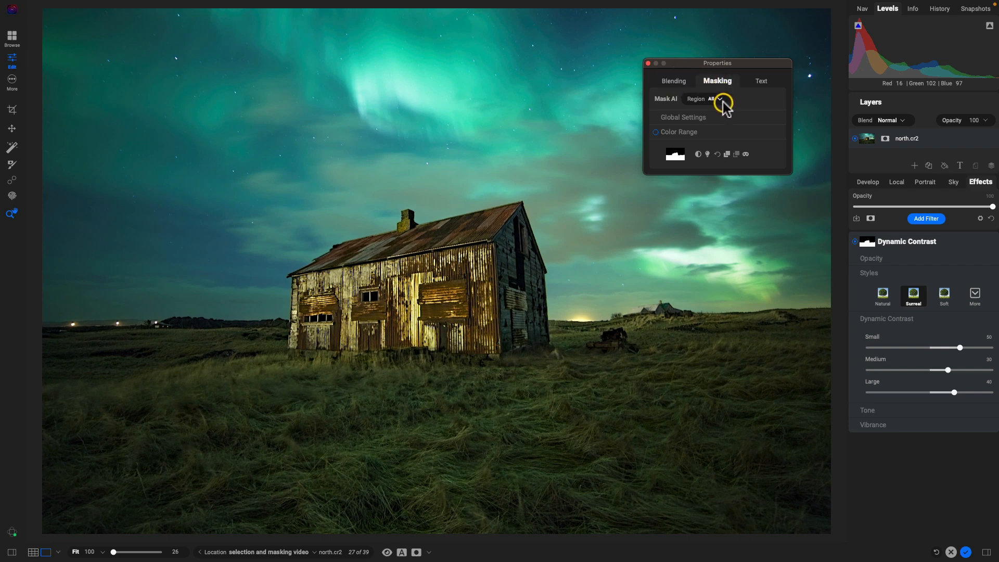
{"action": "left_click", "coordinate": [682, 117]}
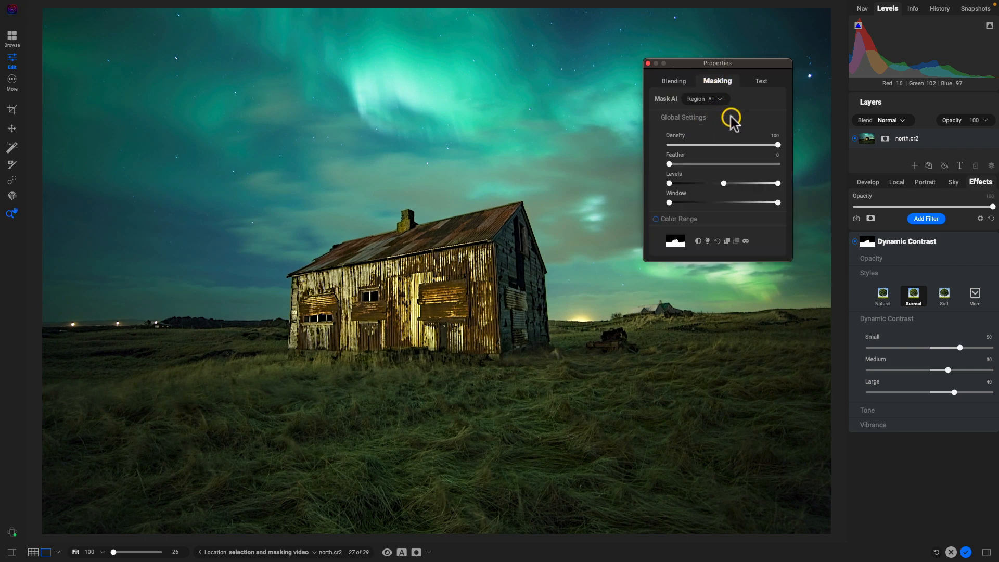
{"action": "left_click", "coordinate": [656, 219]}
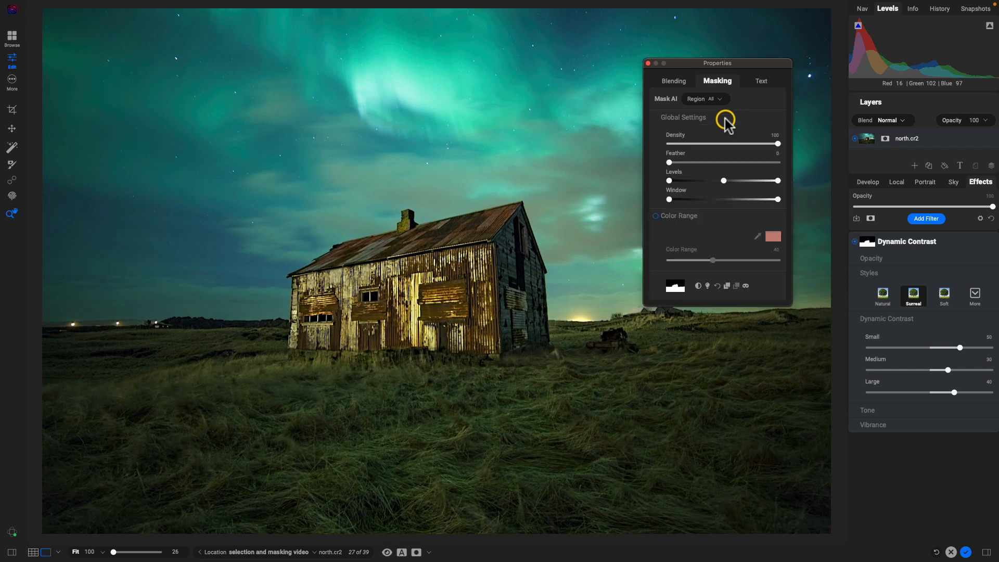
{"action": "mouse_move", "coordinate": [734, 130]}
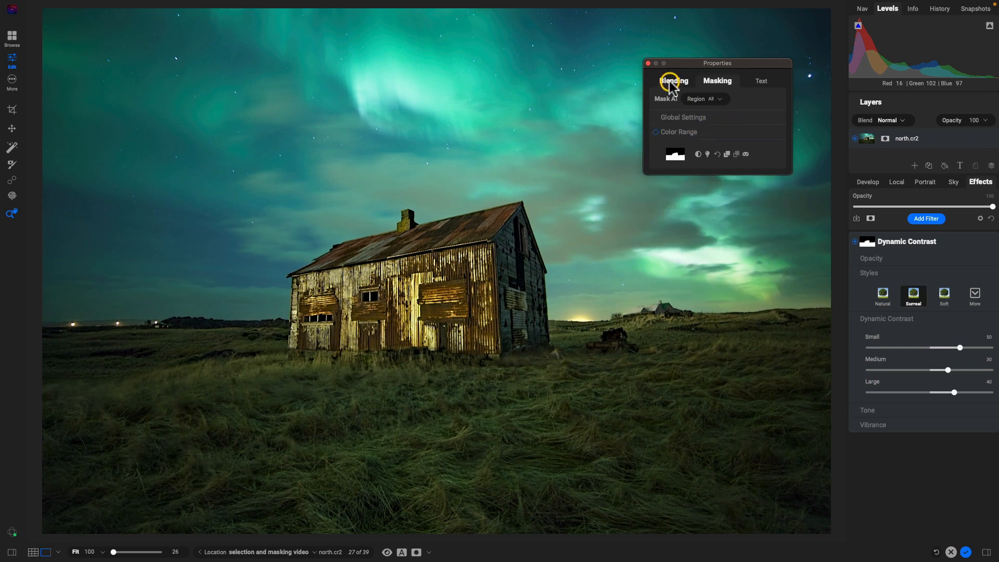
{"action": "left_click", "coordinate": [674, 81]}
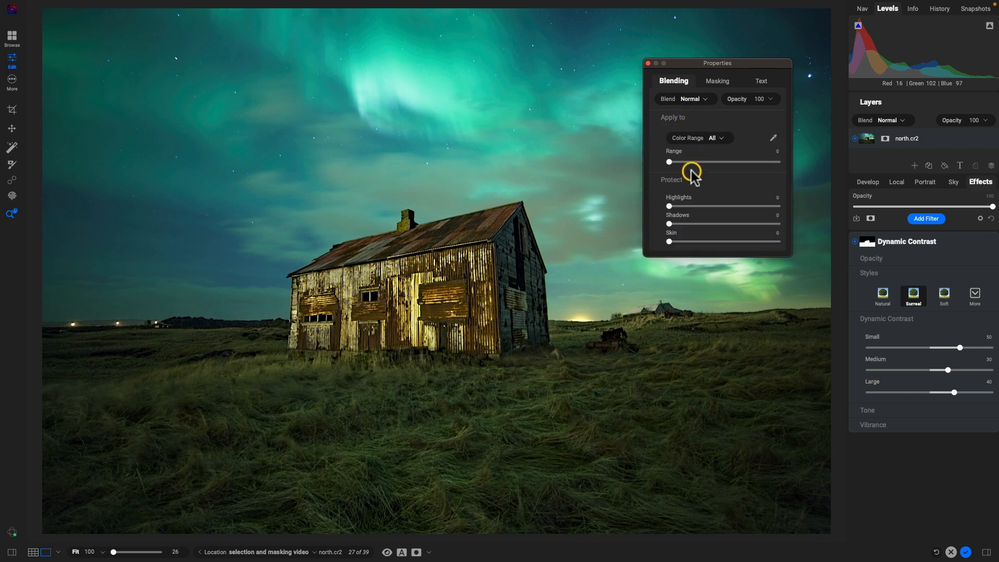
{"action": "mouse_move", "coordinate": [755, 144]}
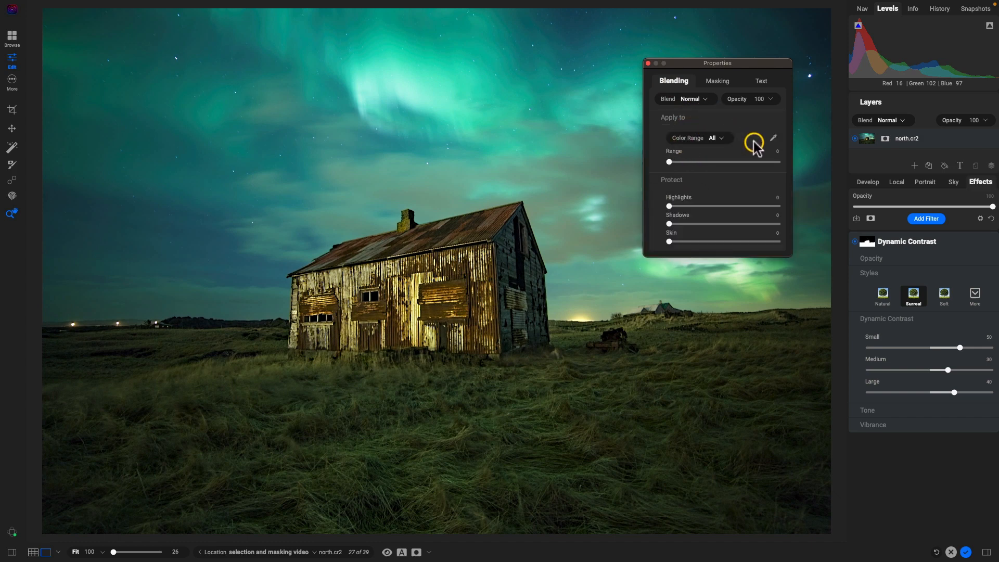
{"action": "left_click", "coordinate": [717, 81]}
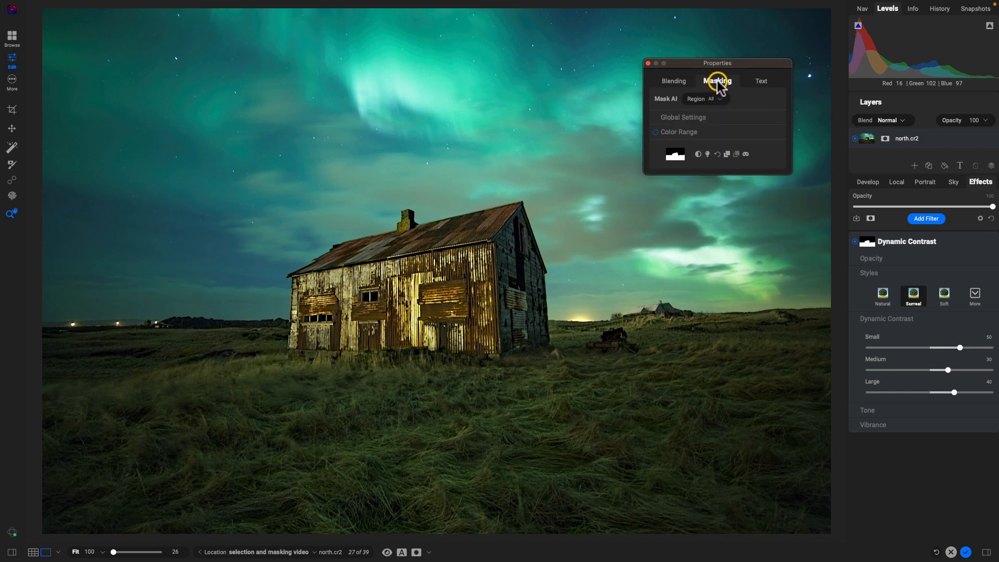
{"action": "mouse_move", "coordinate": [720, 118]}
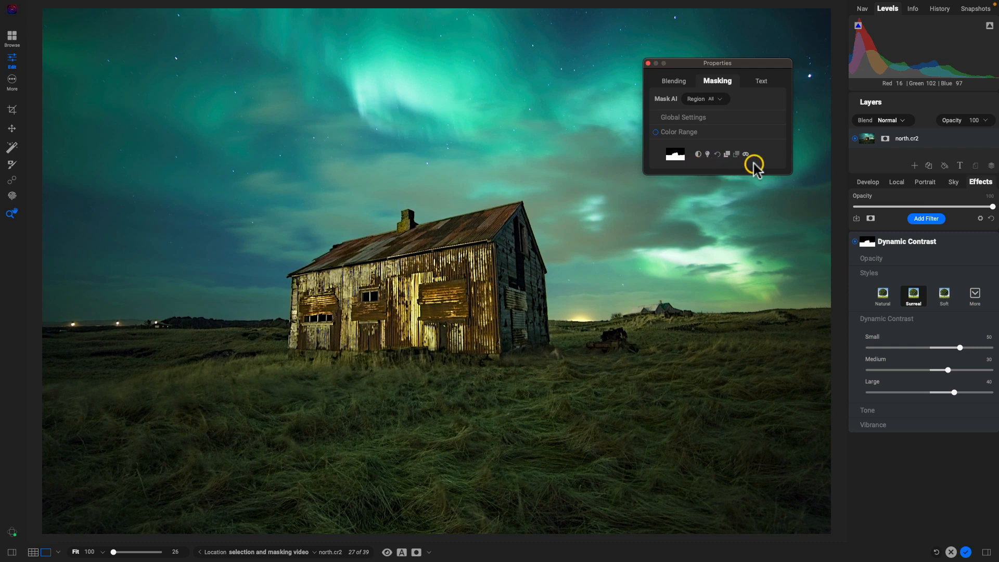
{"action": "mouse_move", "coordinate": [698, 158]}
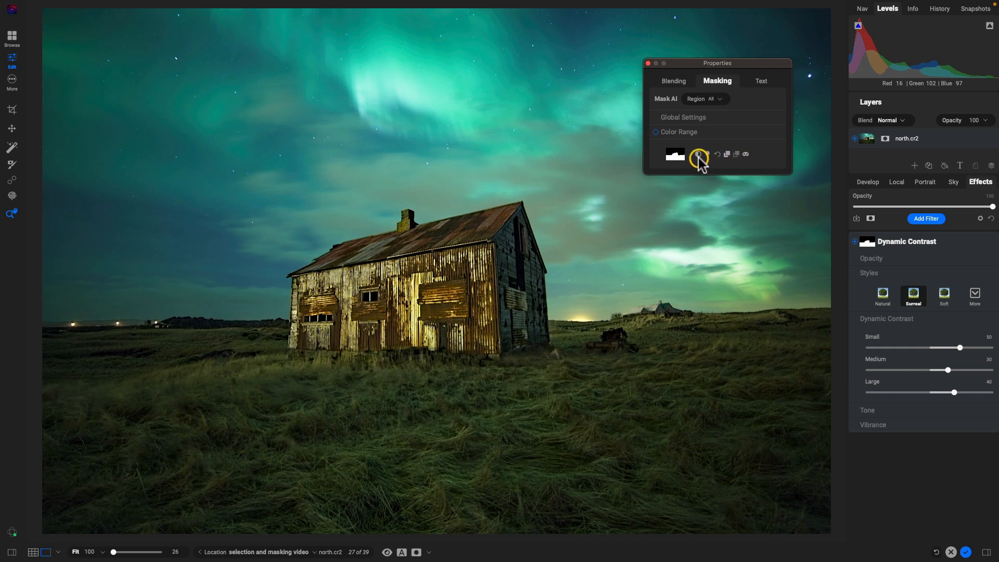
{"action": "mouse_move", "coordinate": [700, 157]}
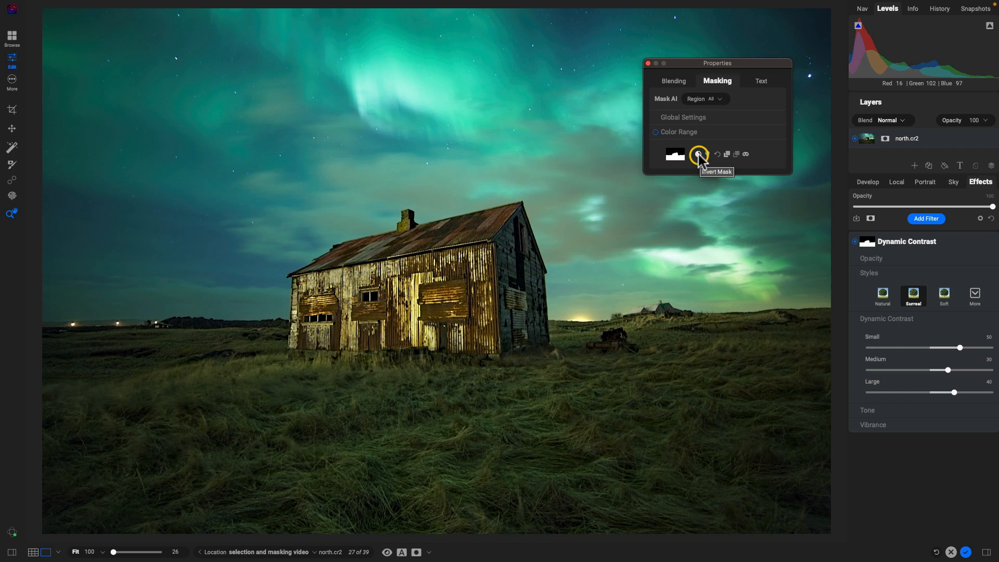
{"action": "mouse_move", "coordinate": [706, 159]}
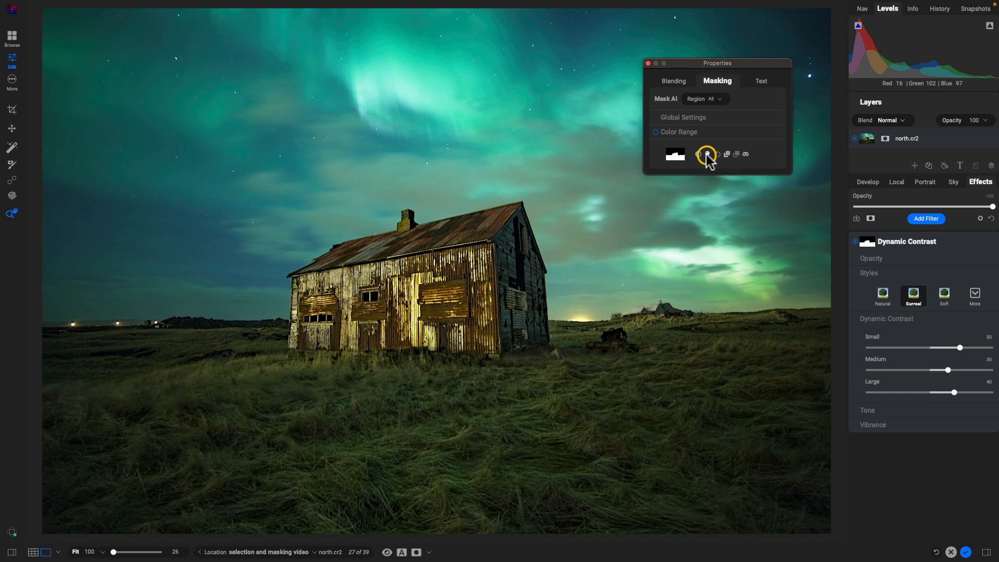
{"action": "mouse_move", "coordinate": [715, 157]}
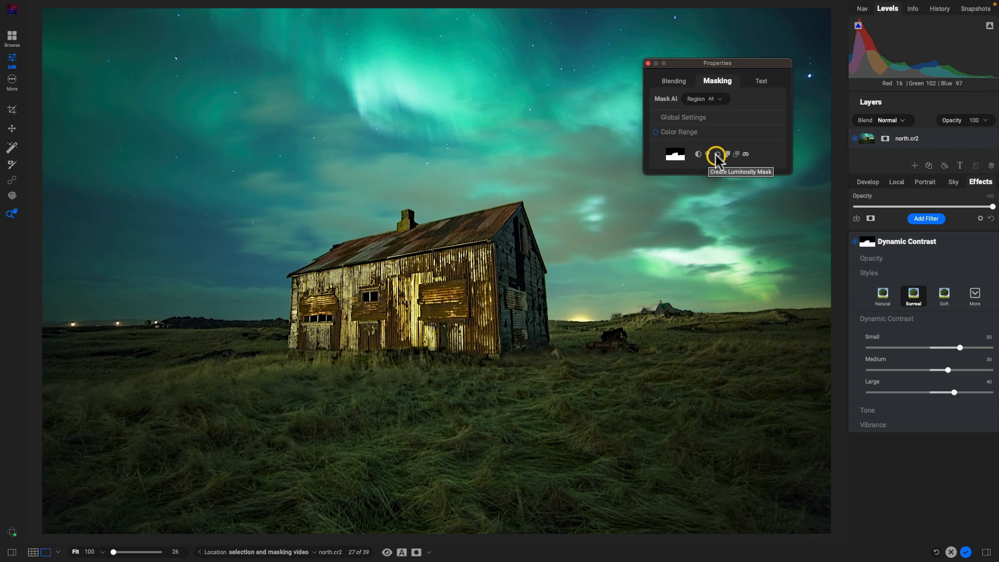
{"action": "mouse_move", "coordinate": [723, 154]}
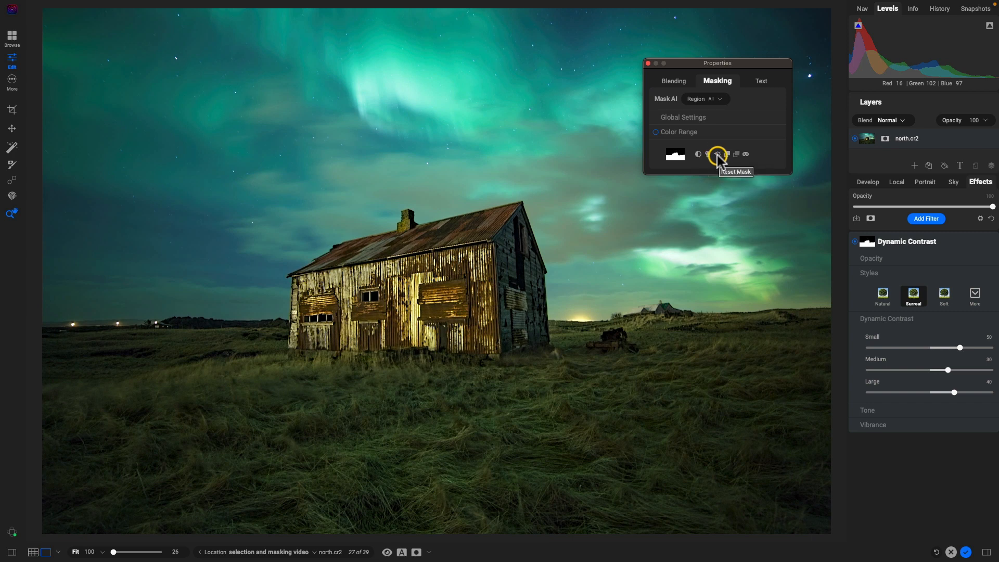
{"action": "mouse_move", "coordinate": [727, 155]}
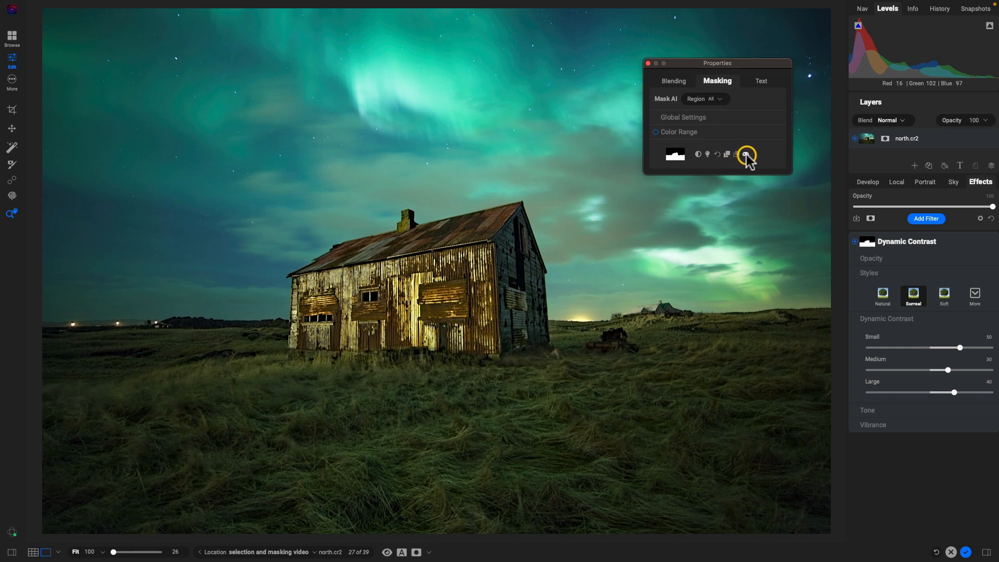
{"action": "left_click", "coordinate": [746, 155]}
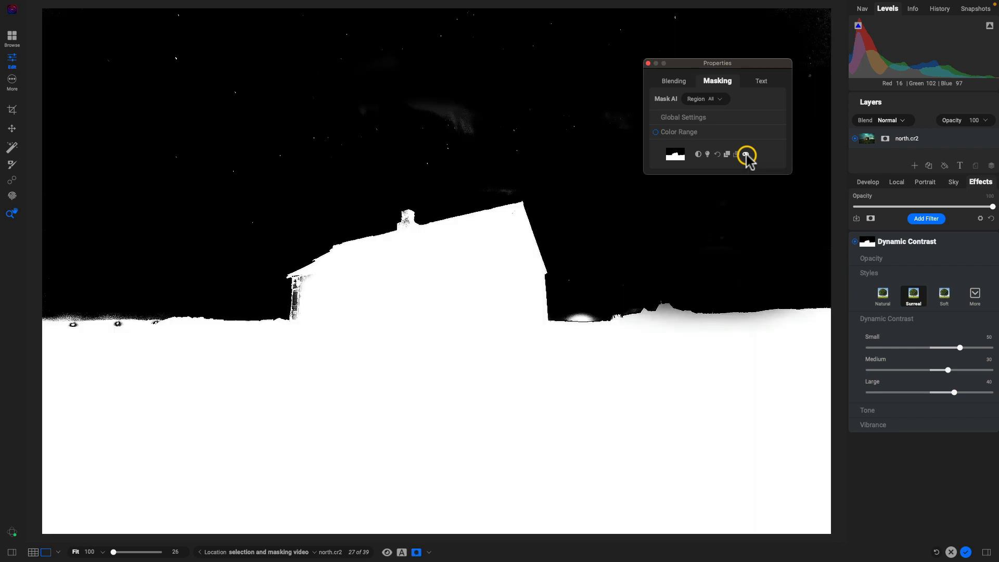
{"action": "left_click", "coordinate": [746, 154]}
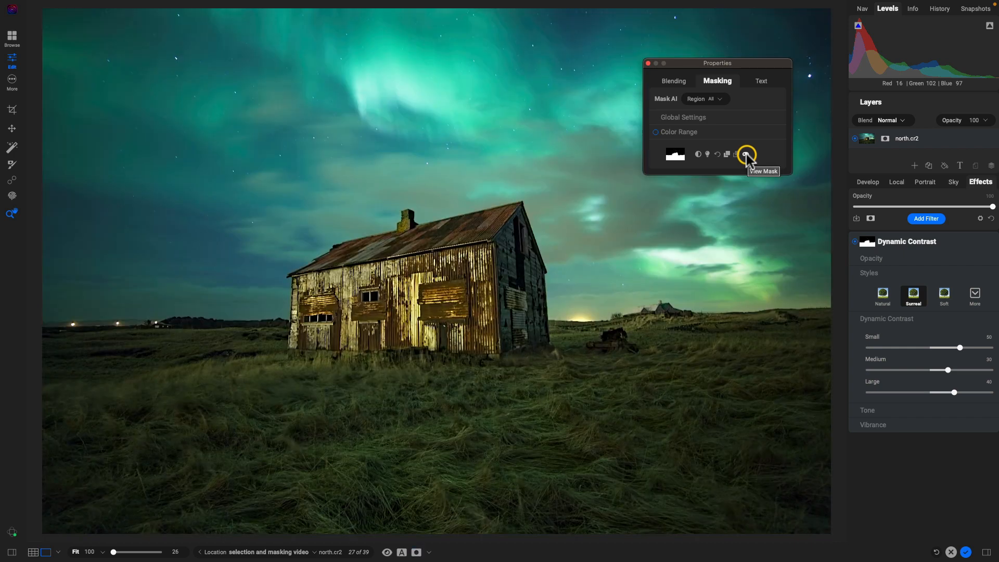
{"action": "mouse_move", "coordinate": [717, 157]}
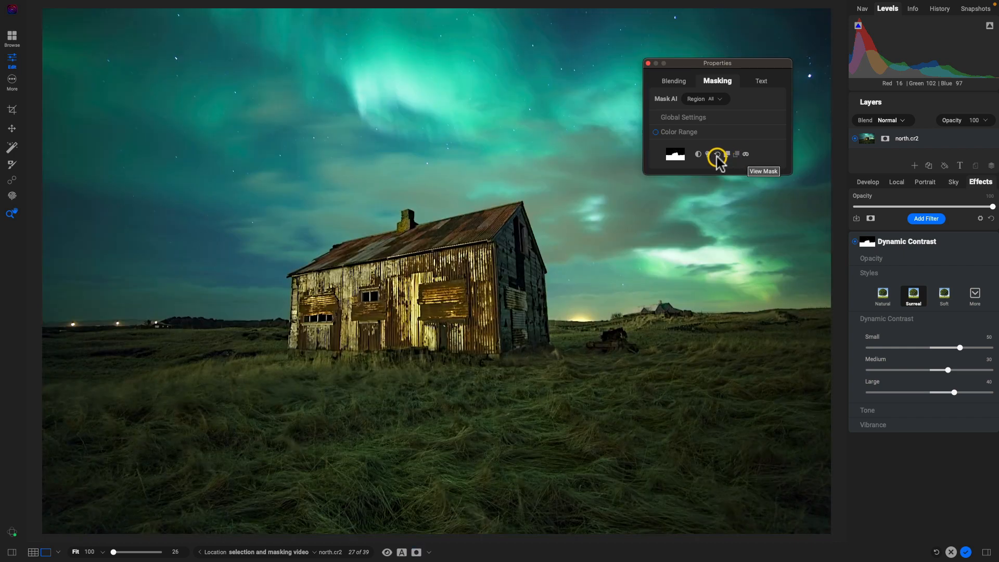